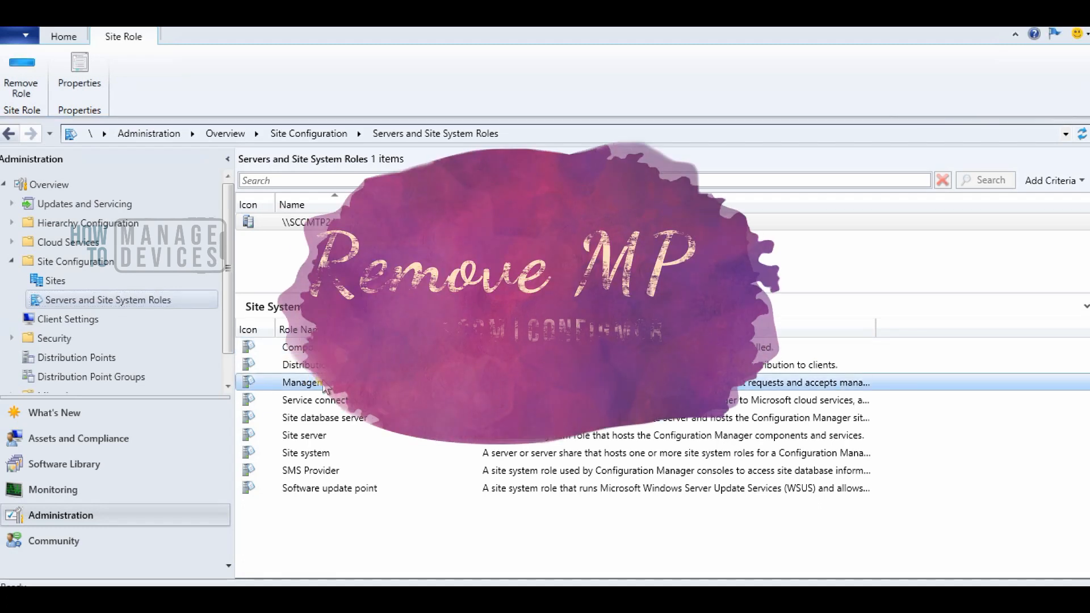
Step: Remove the Management point role via Remove Role and confirm removing the last management point
right_click(304, 382)
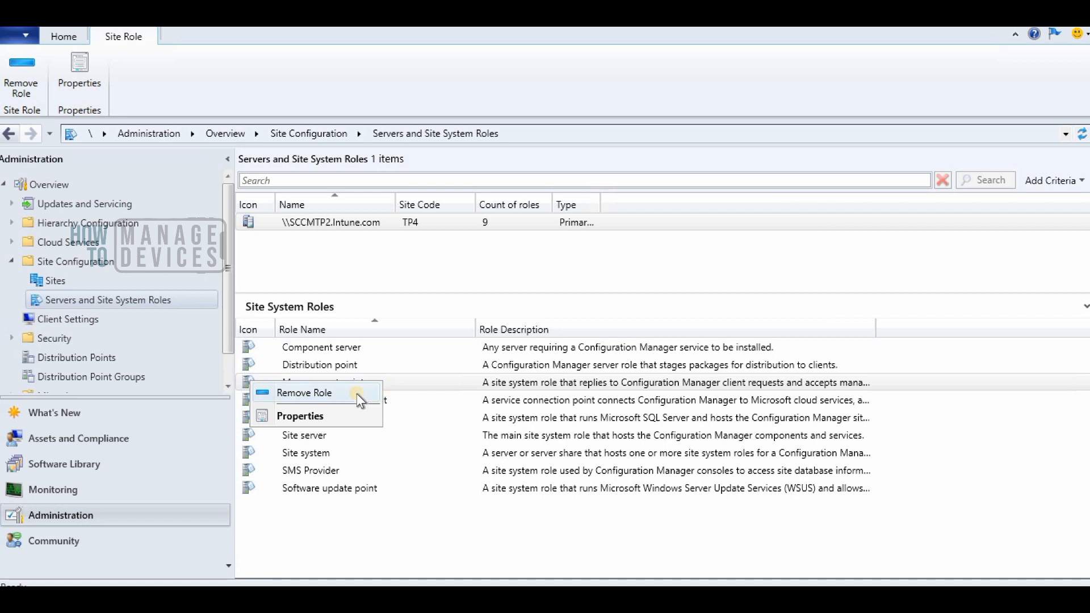
click(305, 392)
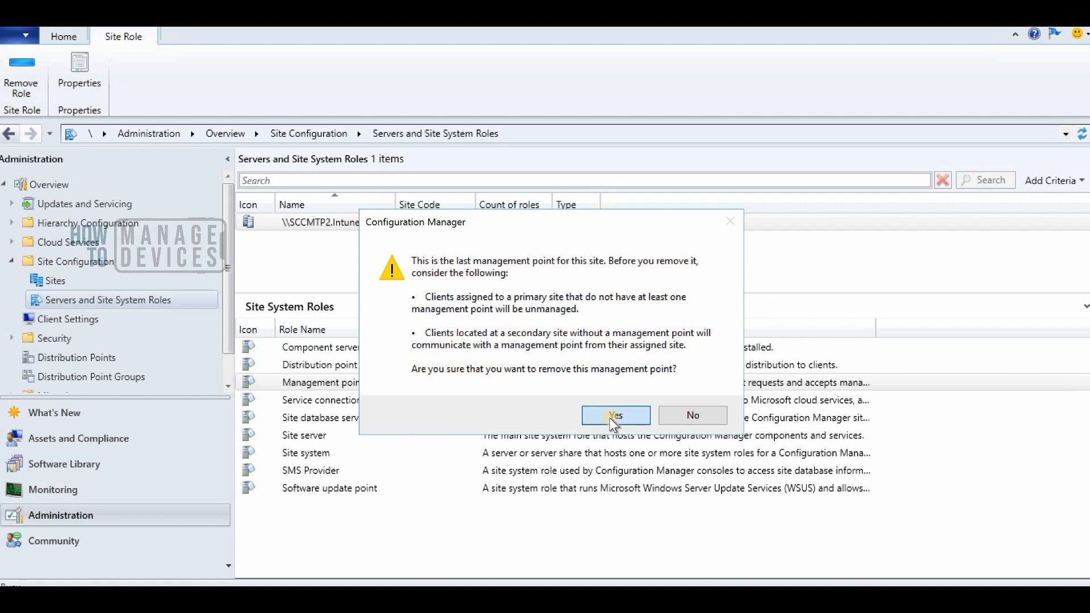
click(615, 415)
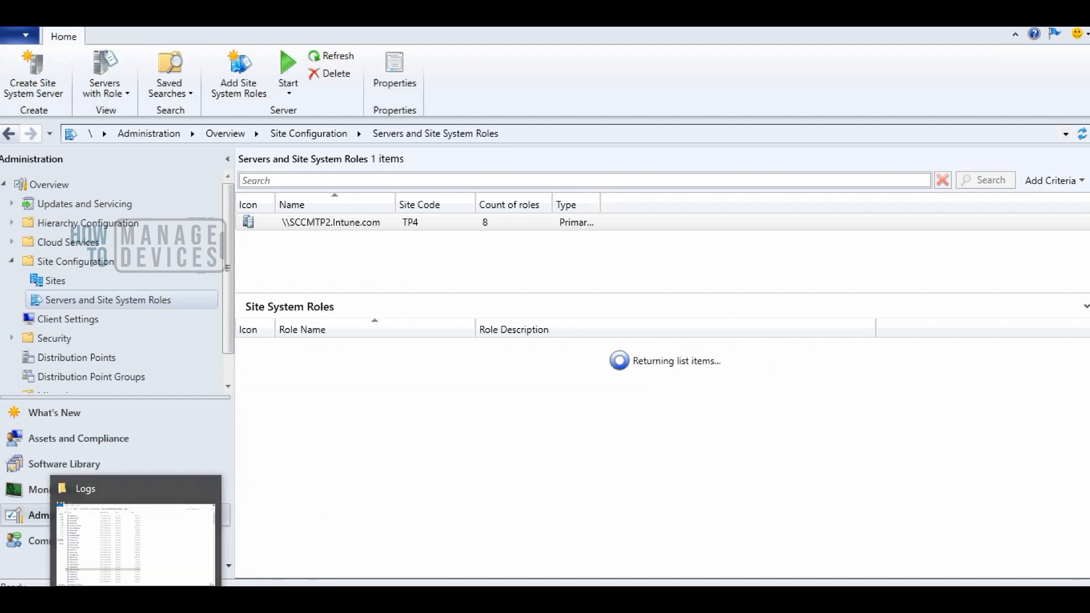
Step: Switch to the Logs folder window and scroll down to MPSetup.log
click(330, 222)
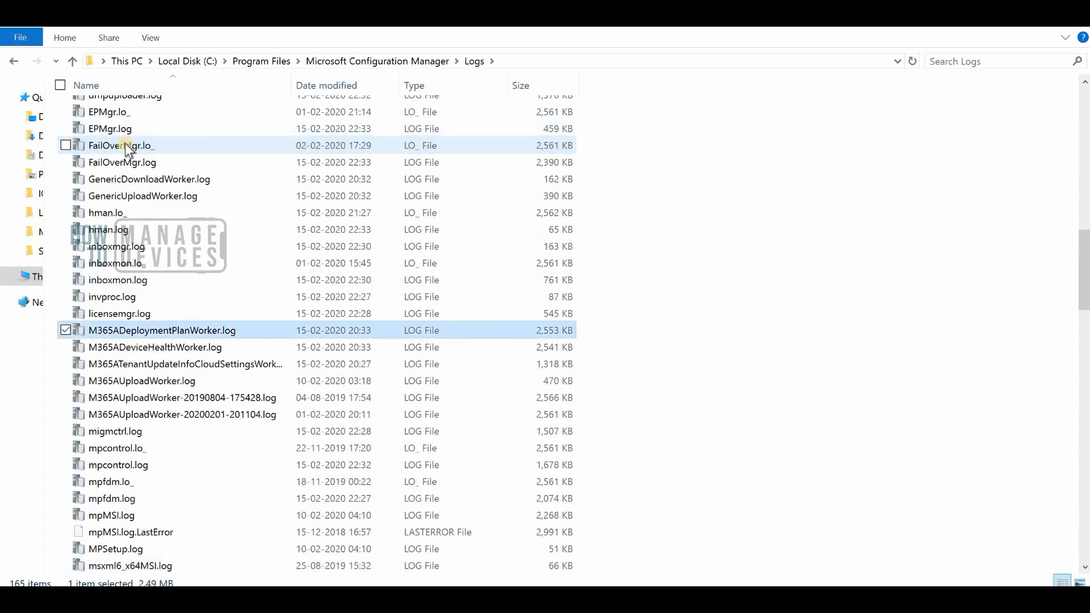
scroll(down, 3)
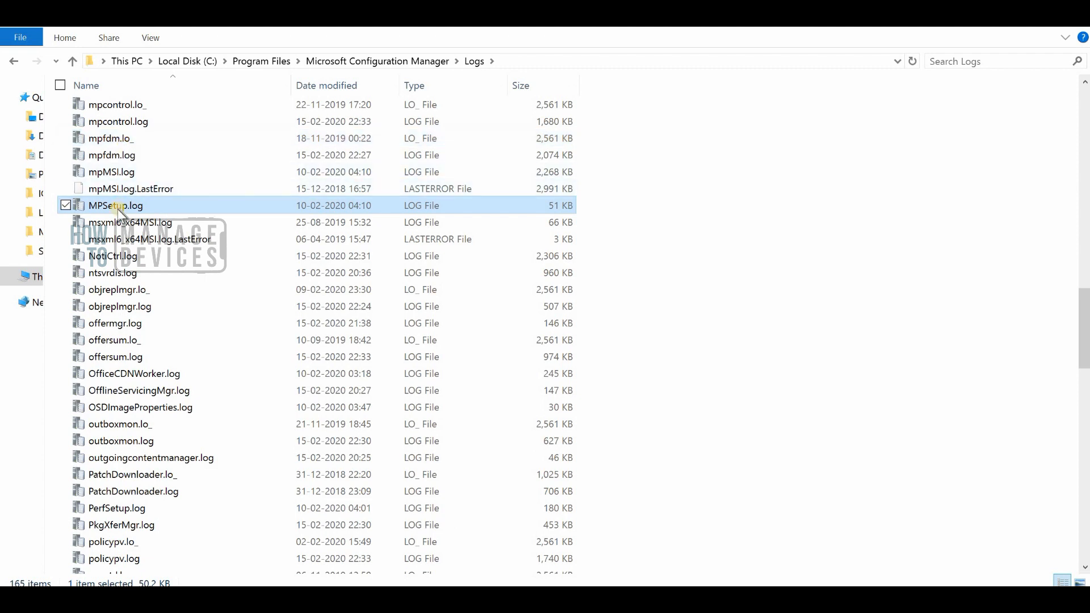
Step: View MPSetup.log maximized in CMTrace and read the Deinstalling SMSMP entries at its end
double_click(116, 206)
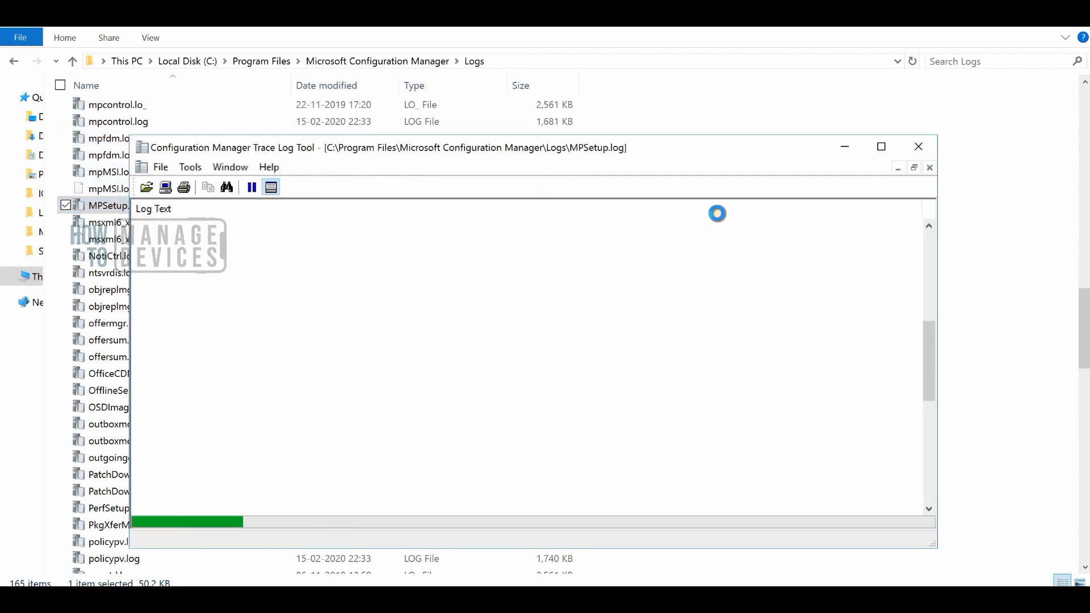
click(880, 147)
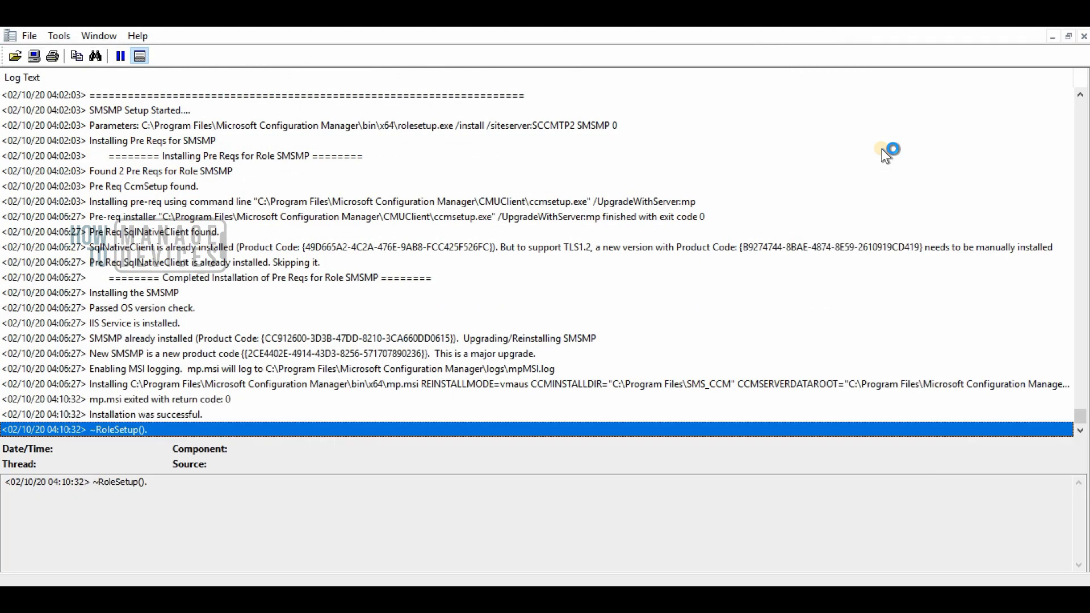
mouse_move(886, 154)
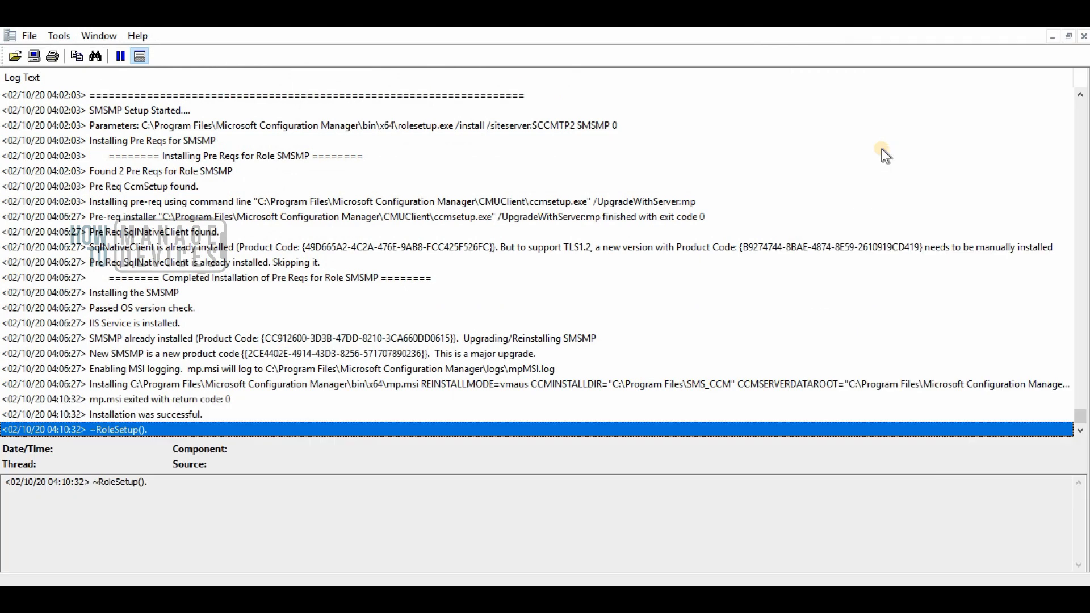
scroll(down, 3)
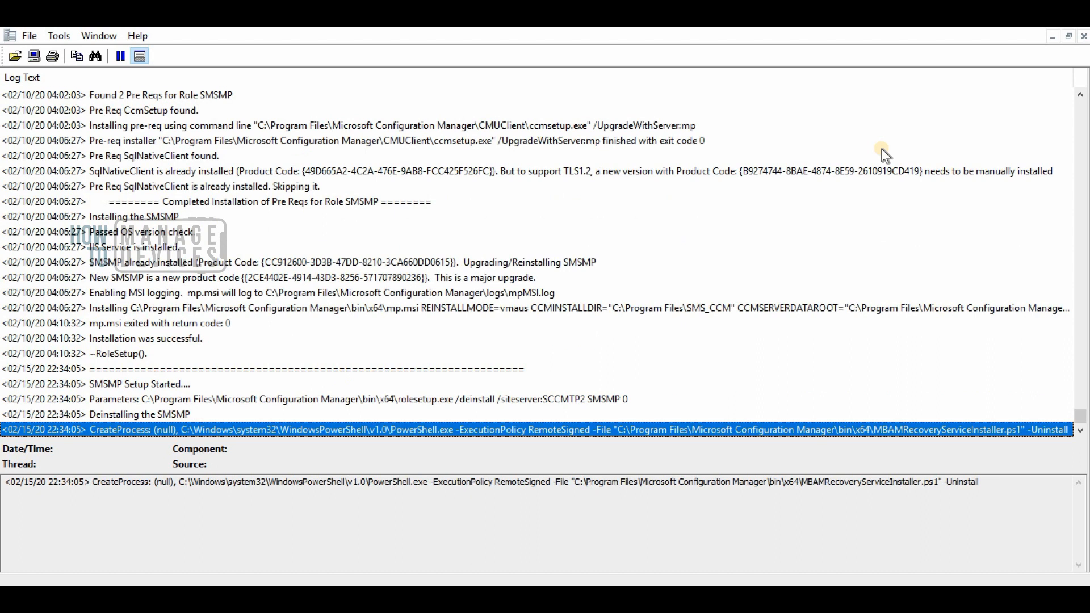
mouse_move(506, 429)
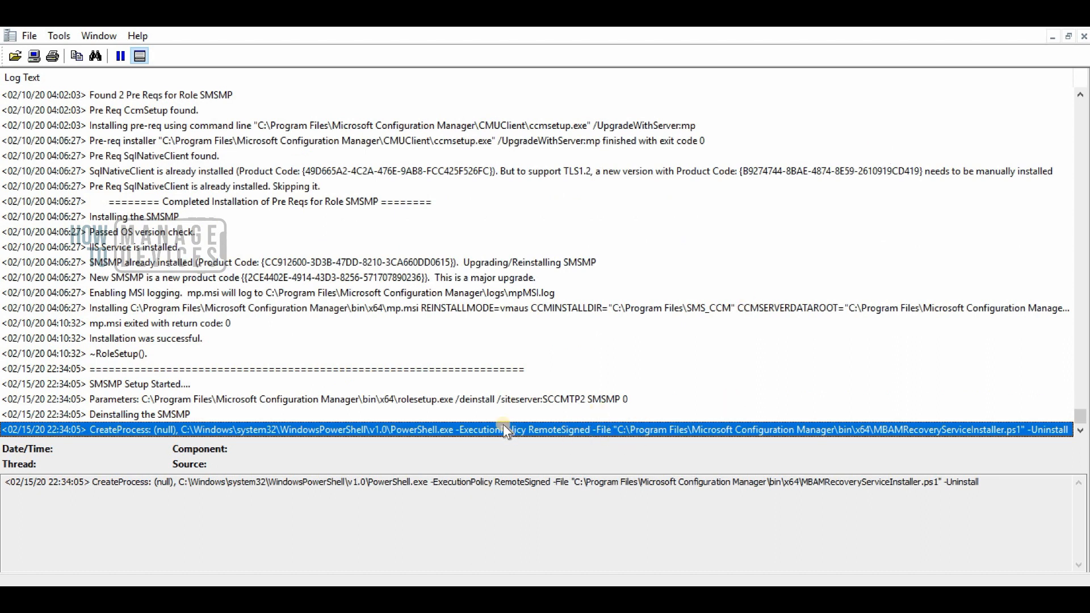
mouse_move(968, 508)
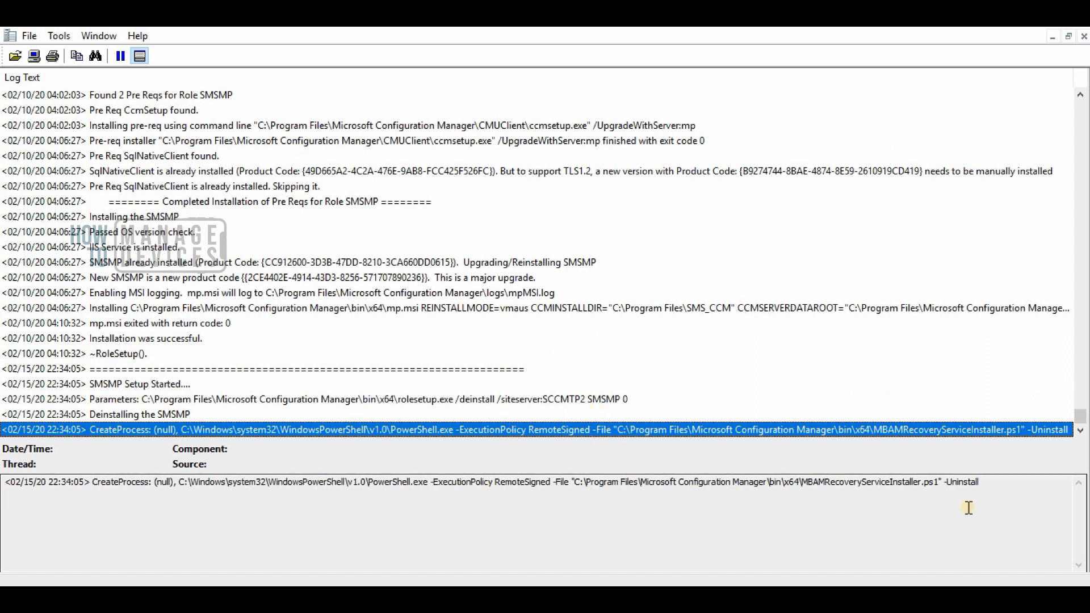
scroll(down, 3)
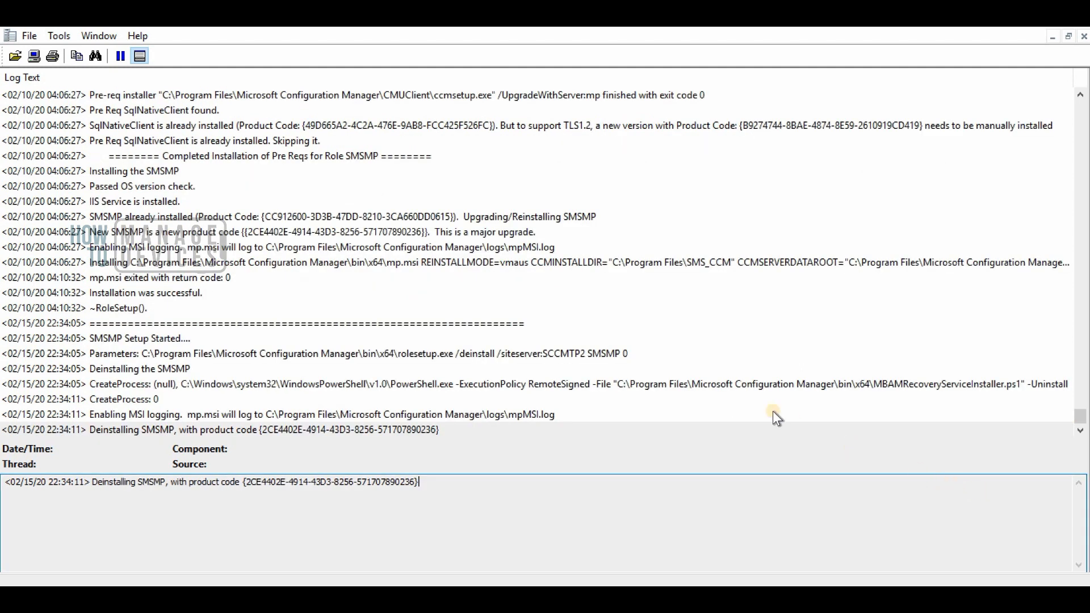
mouse_move(705, 274)
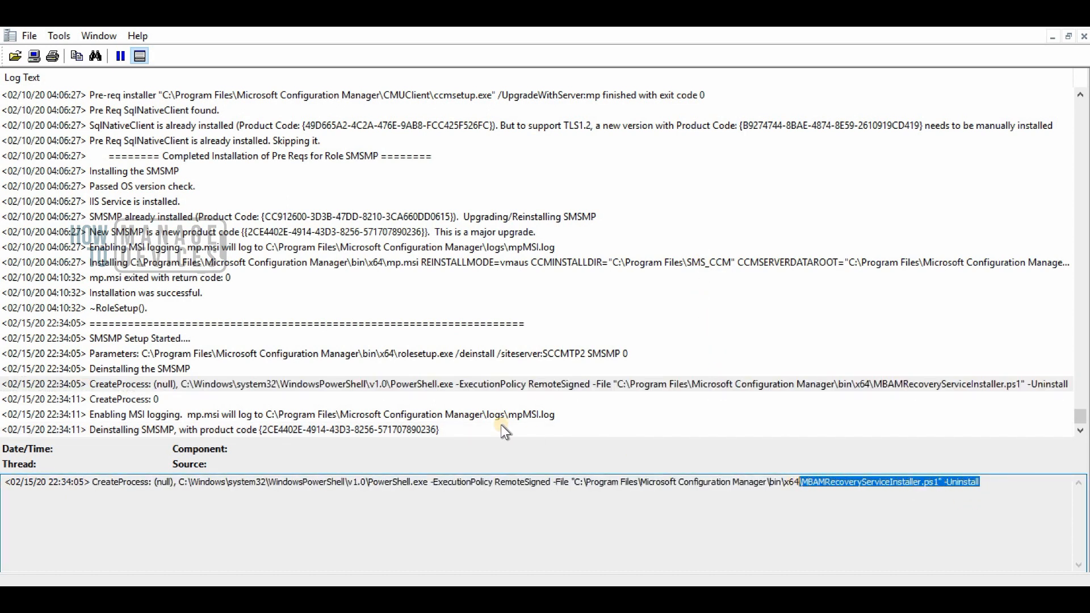
click(278, 415)
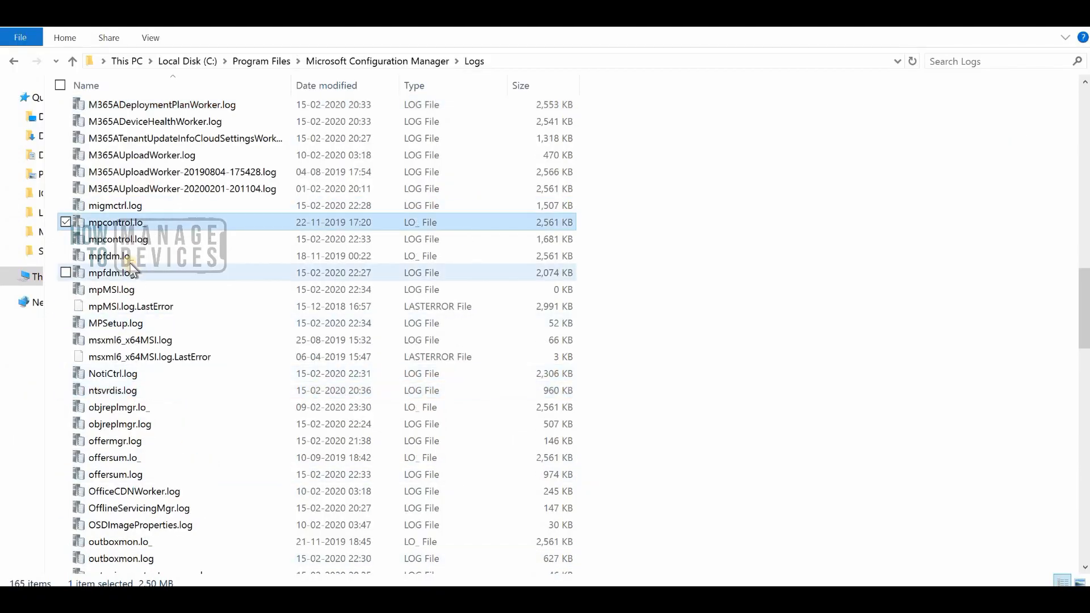
mouse_move(112, 289)
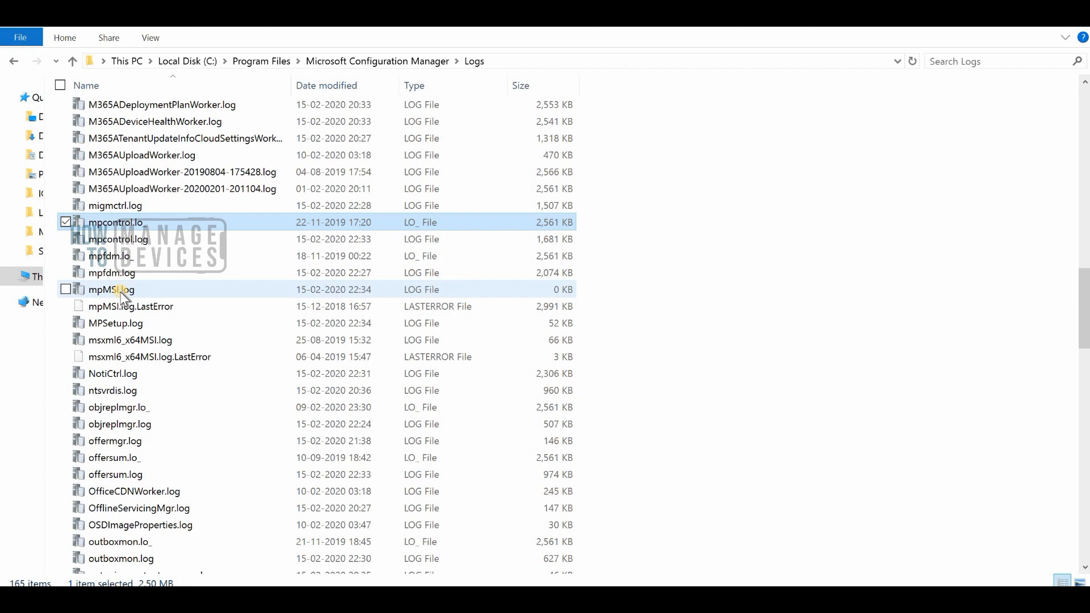
Step: Load mpMSI.log from the Logs folder into CMTrace
double_click(110, 290)
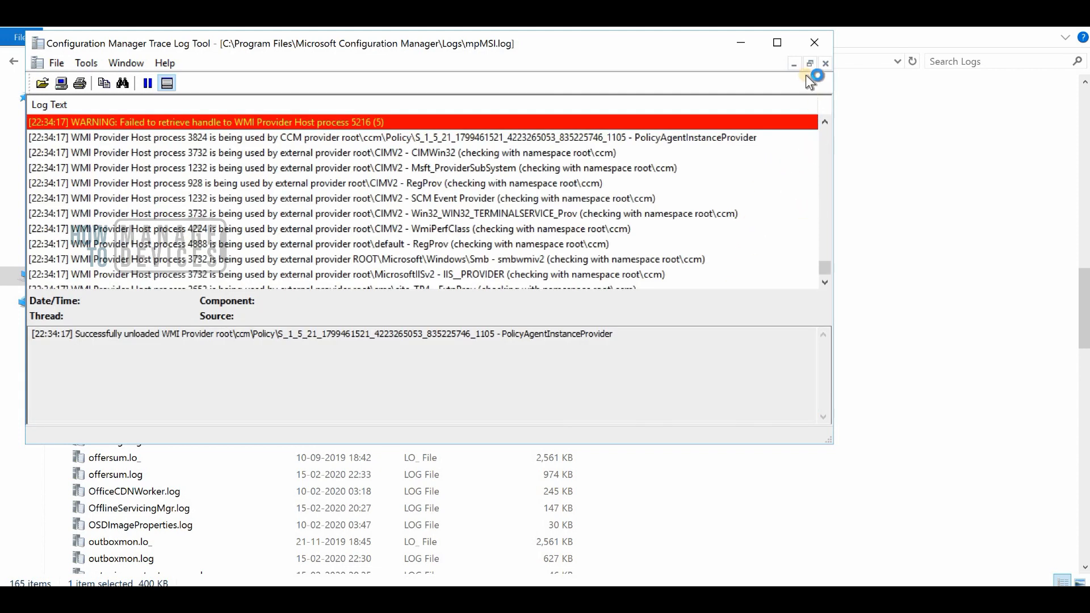
mouse_move(632, 153)
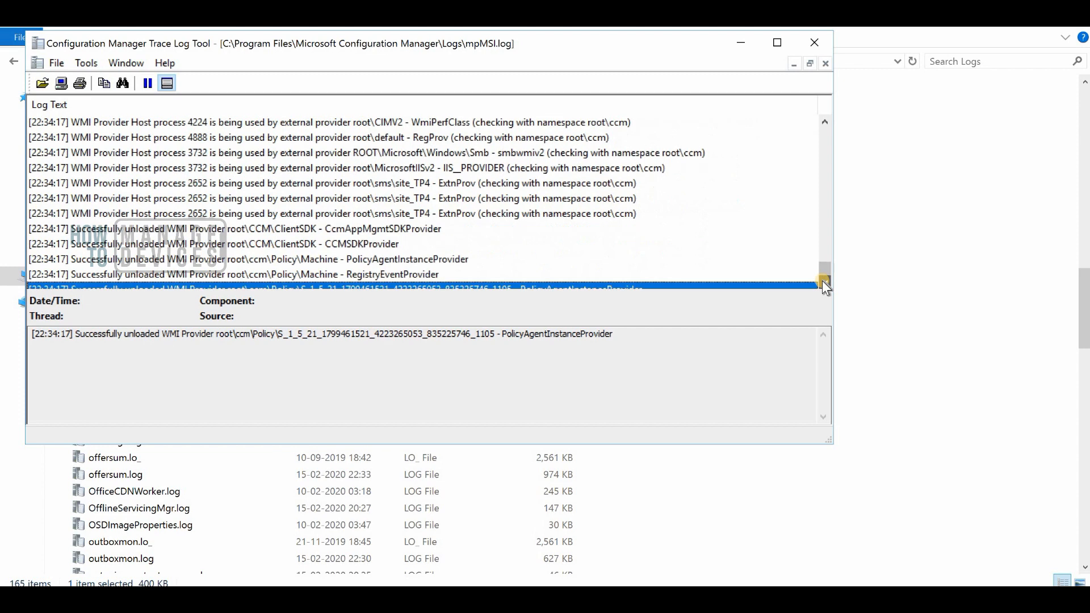
Step: Maximize the mpMSI.log viewer and scroll to the 'Windows Installer removed the product' line
click(777, 42)
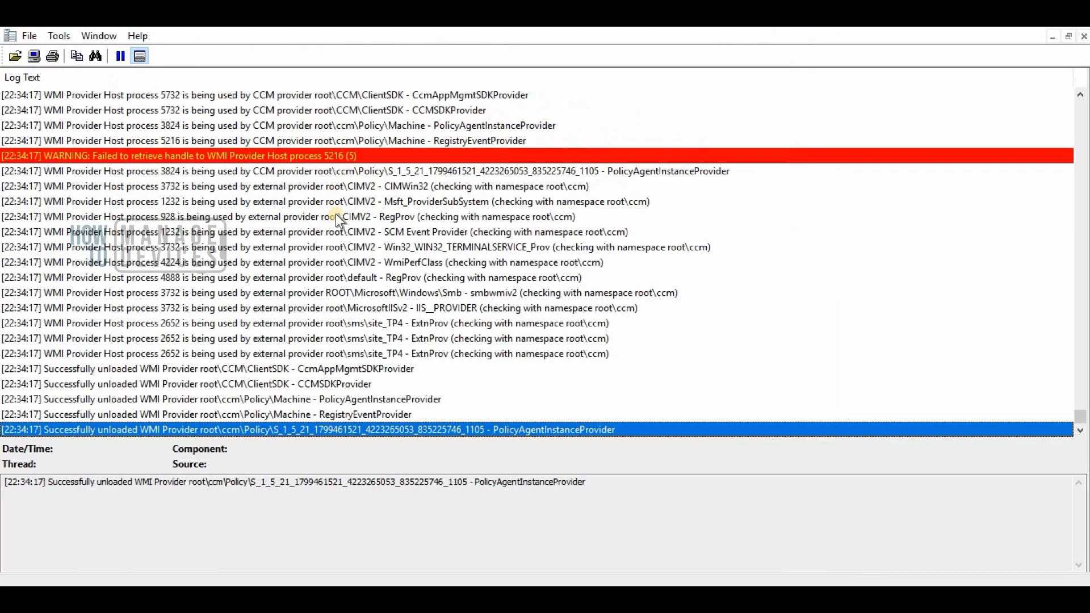
mouse_move(252, 436)
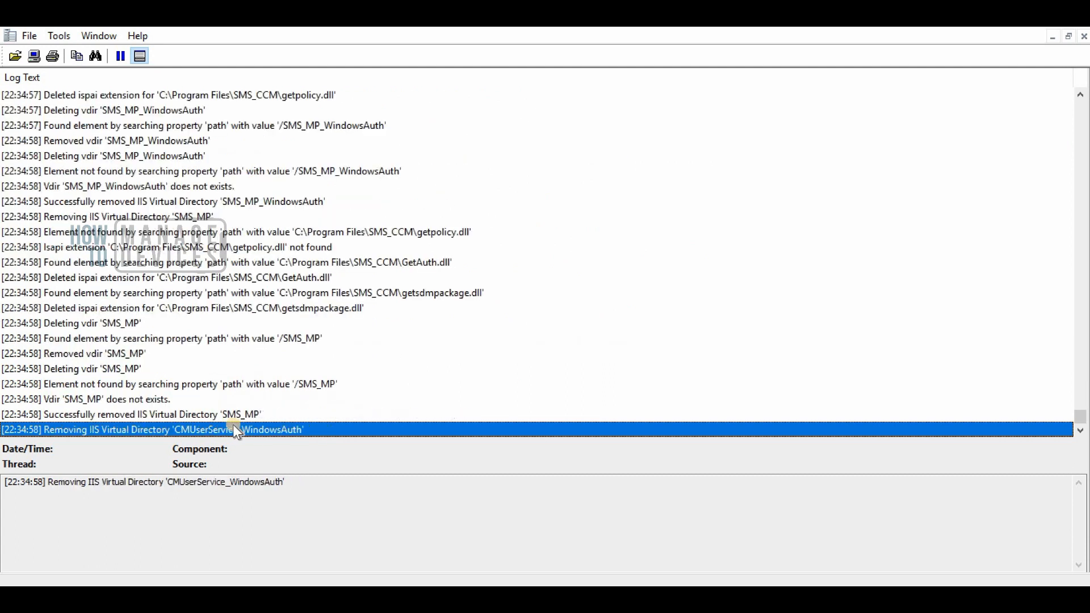
scroll(down, 3)
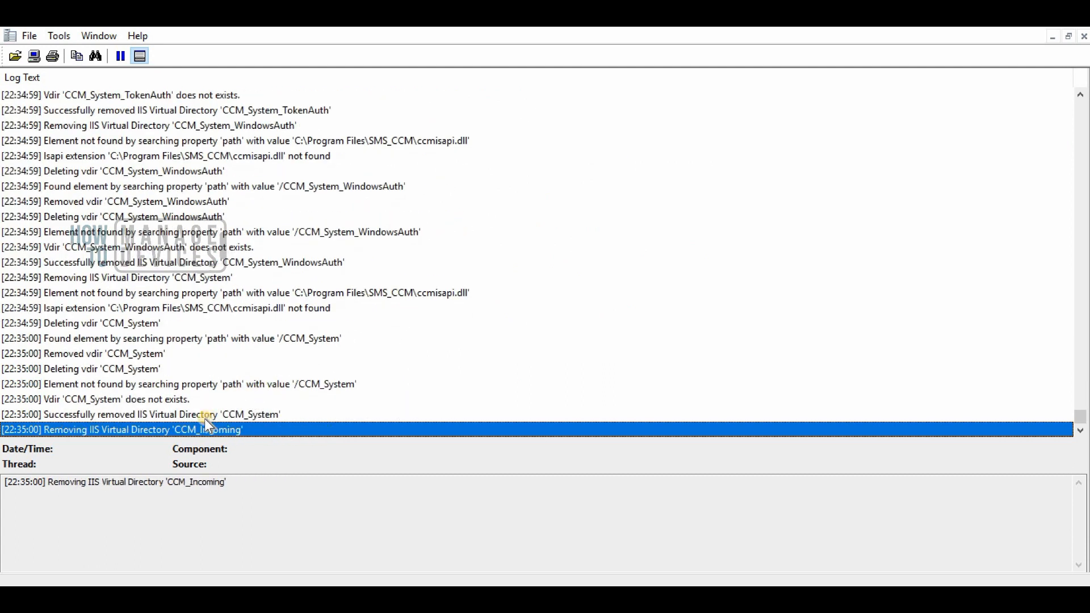
mouse_move(229, 415)
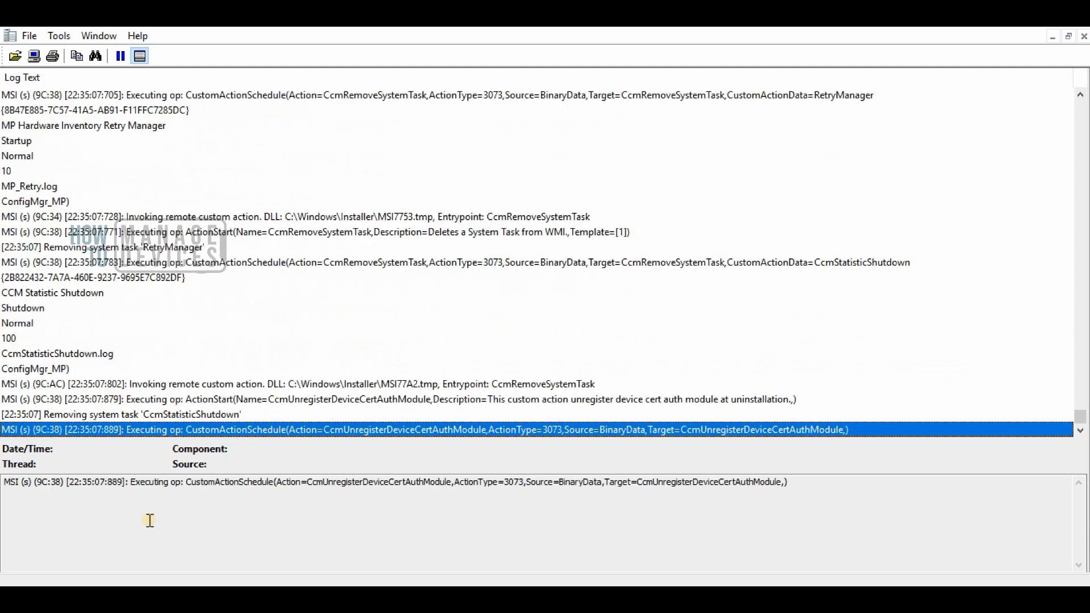
scroll(down, 3)
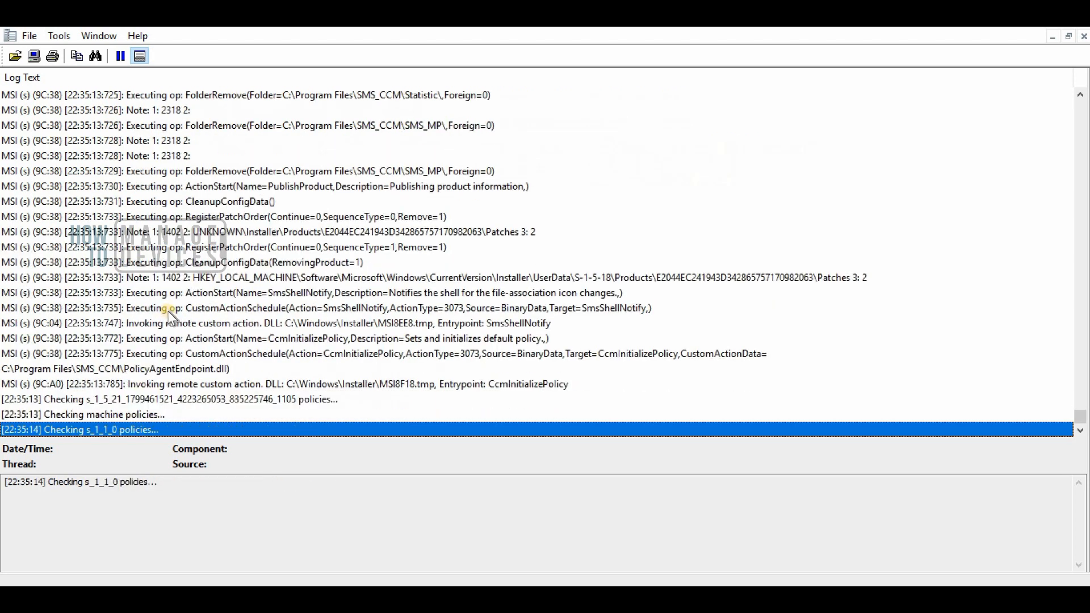
mouse_move(171, 292)
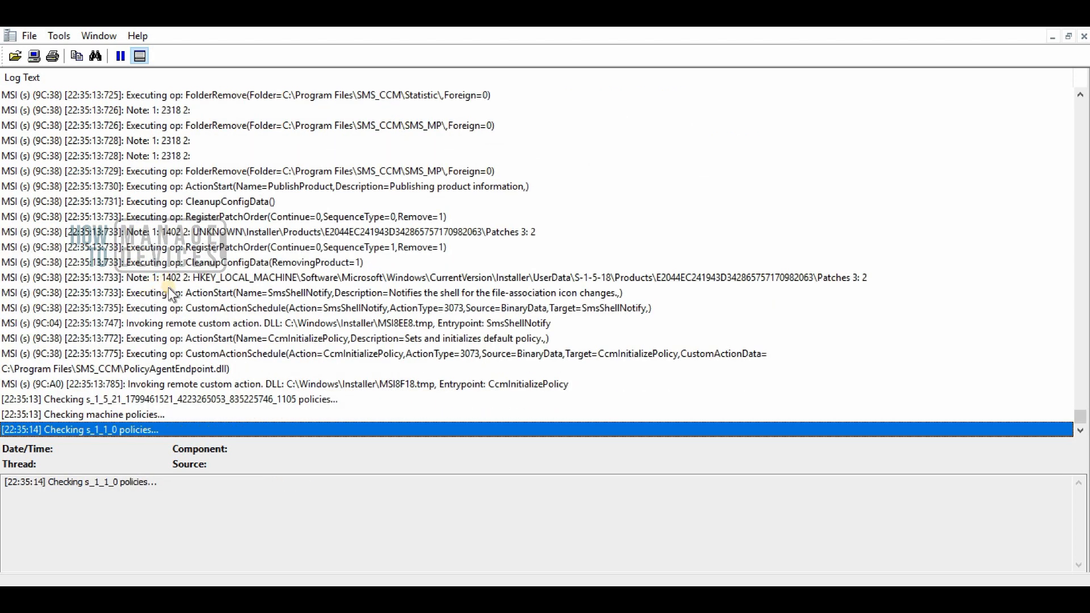
mouse_move(174, 406)
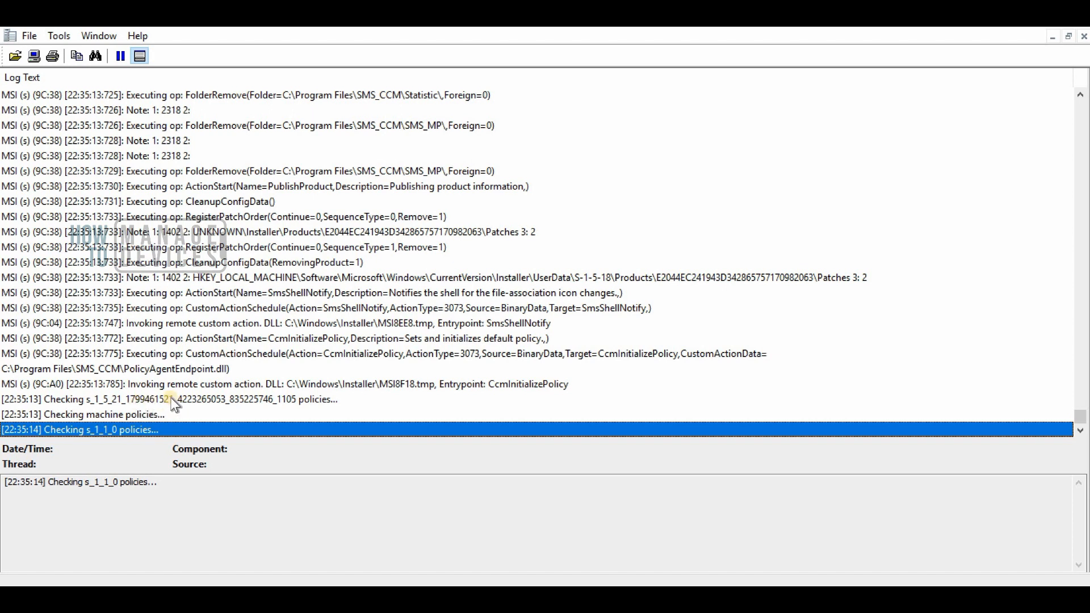
mouse_move(190, 356)
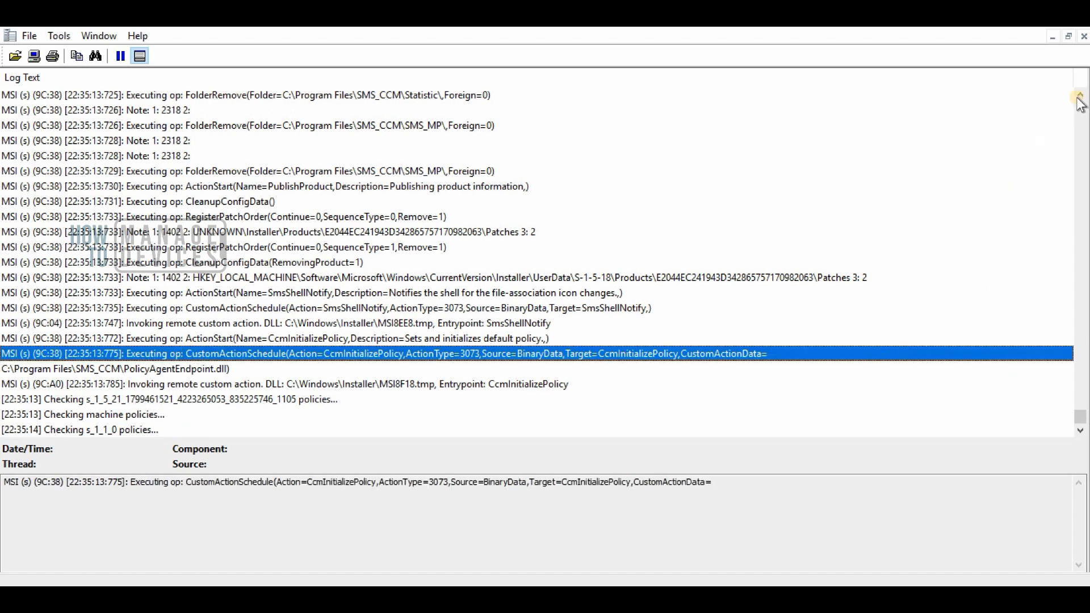
scroll(up, 3)
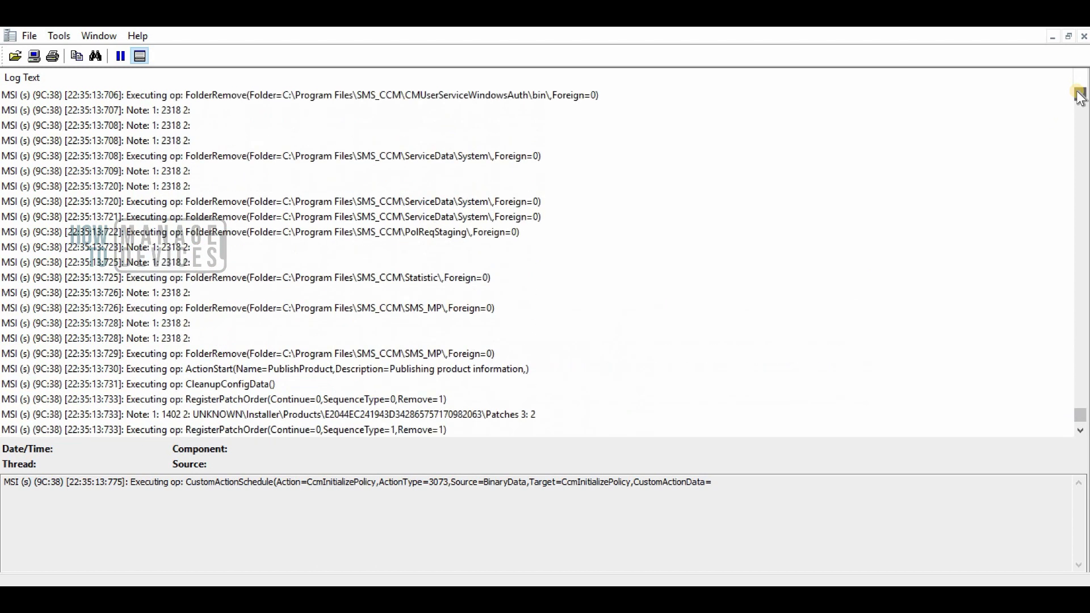
scroll(up, 3)
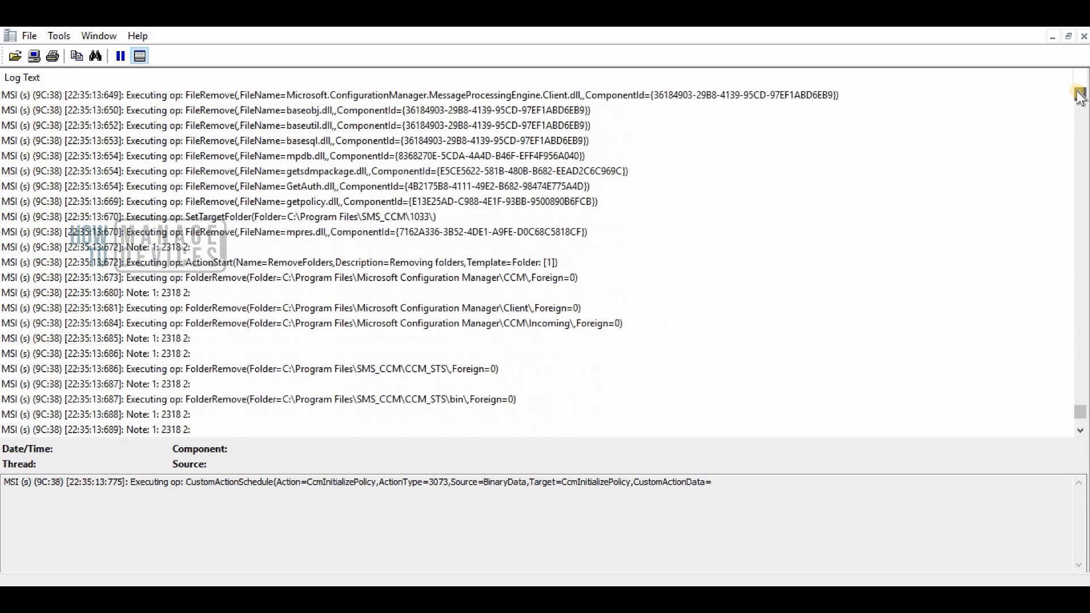
scroll(up, 3)
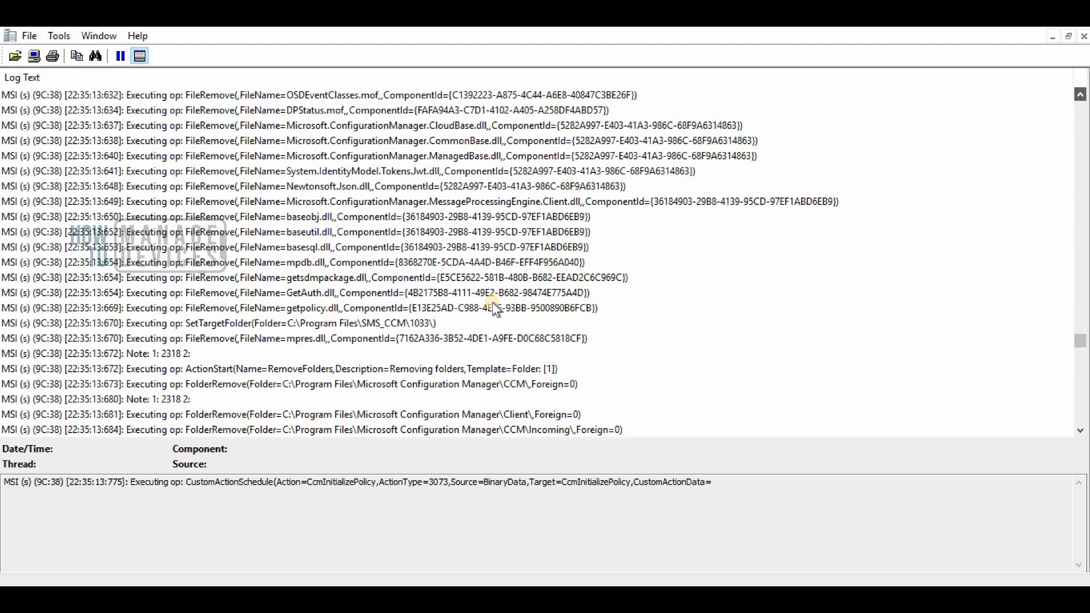
click(313, 277)
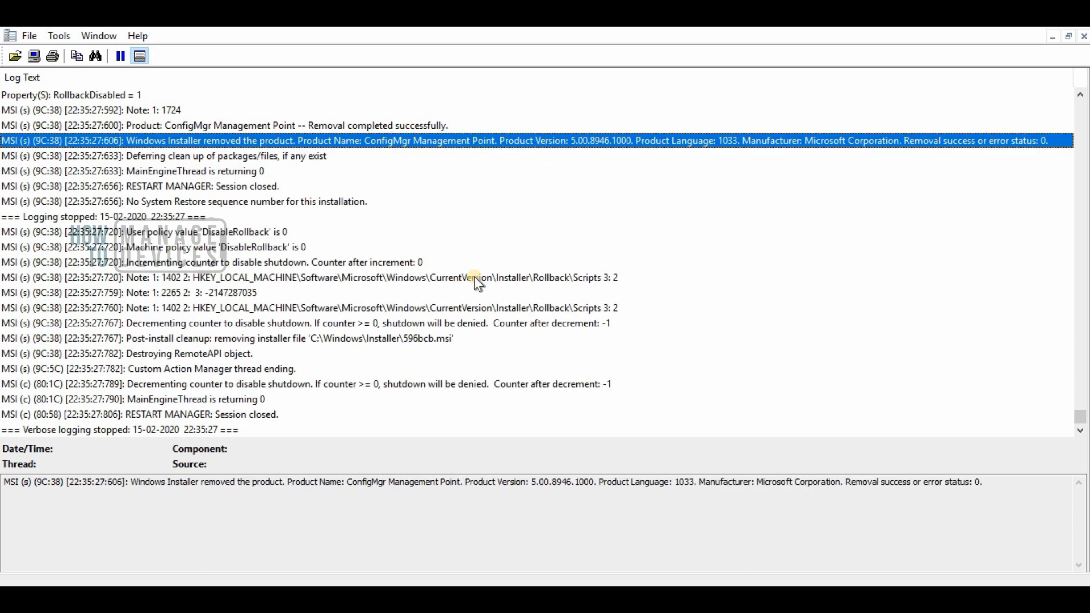
mouse_move(987, 485)
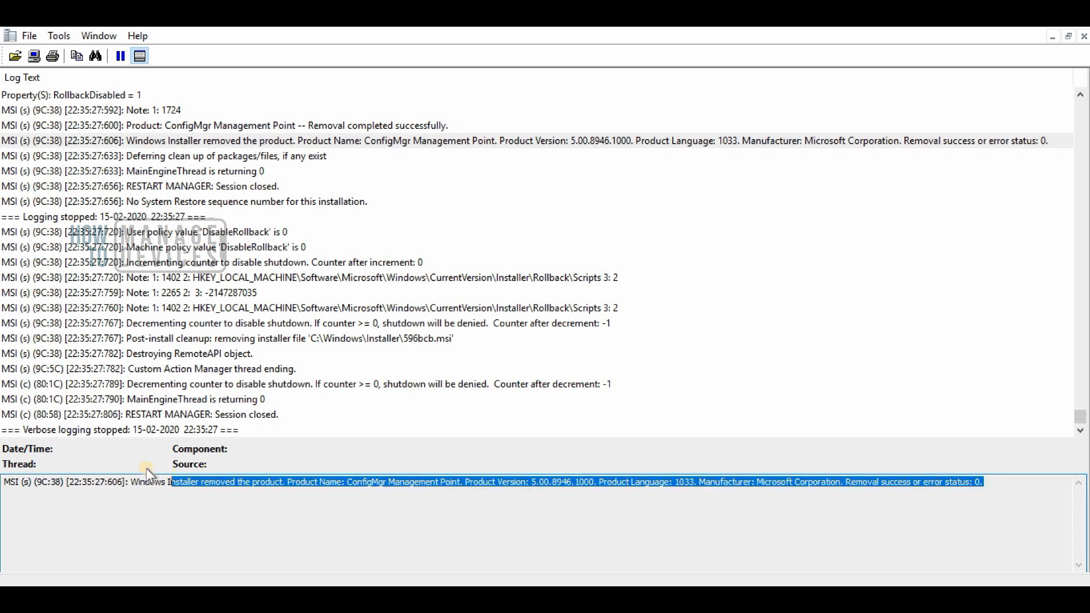
Step: Select the 'MainEngineThread is returning 0' and 'Removal completed successfully' entries
click(139, 415)
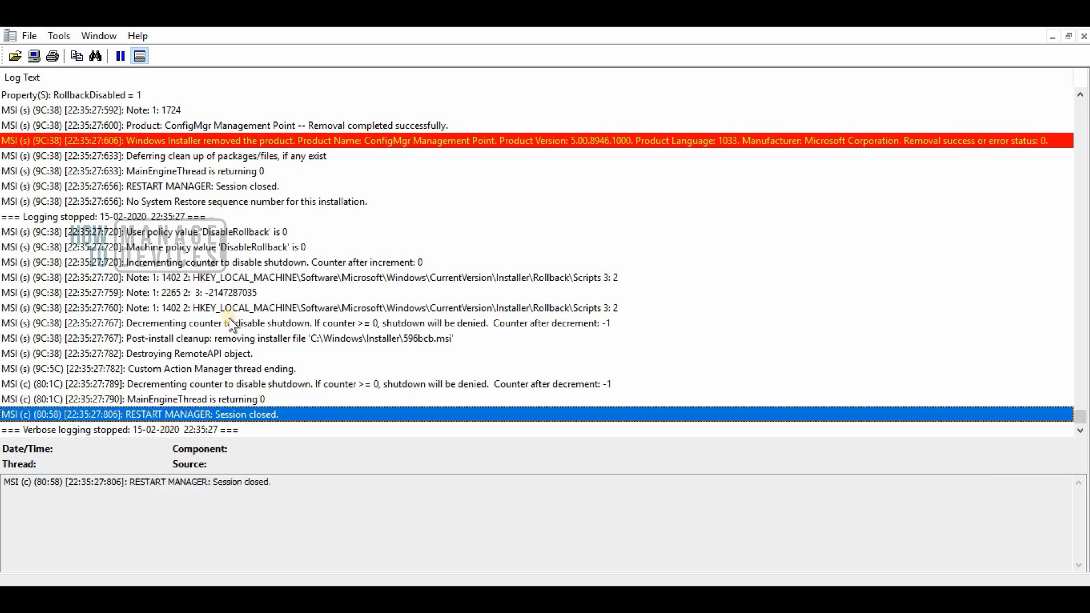
click(209, 171)
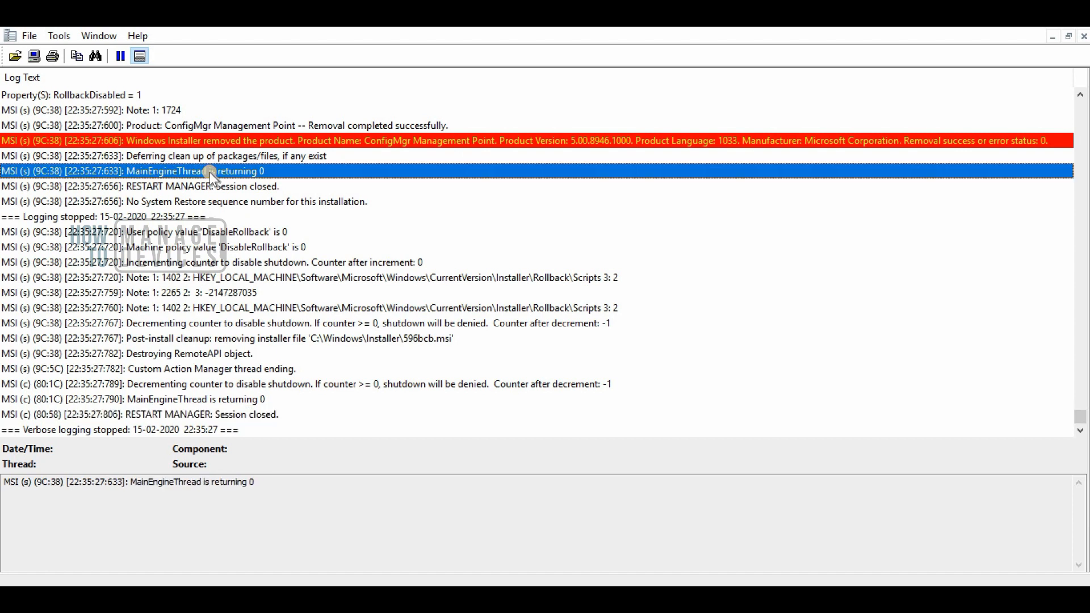
click(209, 185)
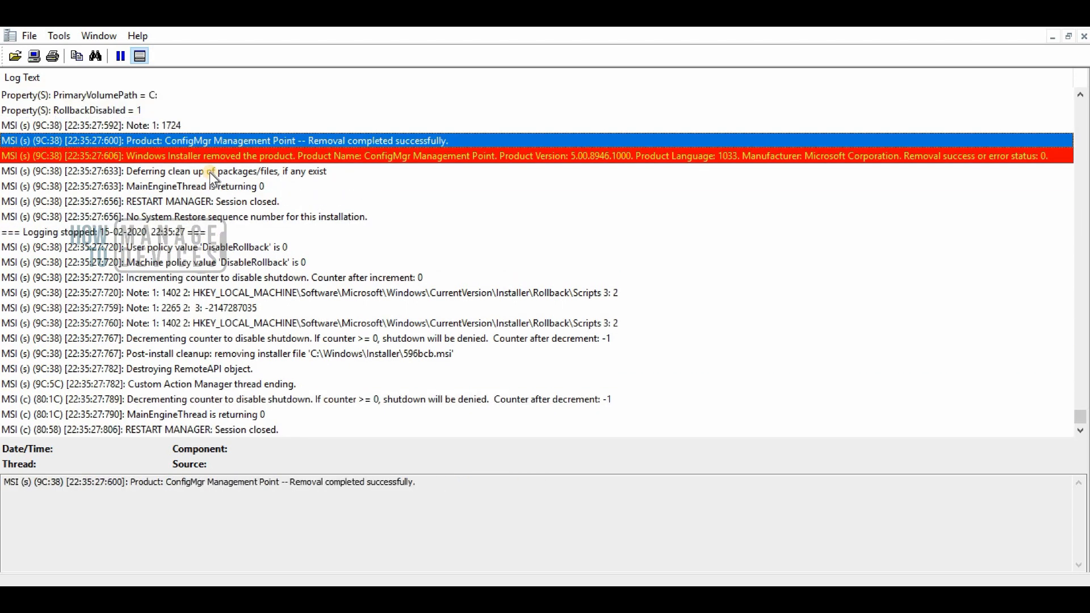
mouse_move(179, 176)
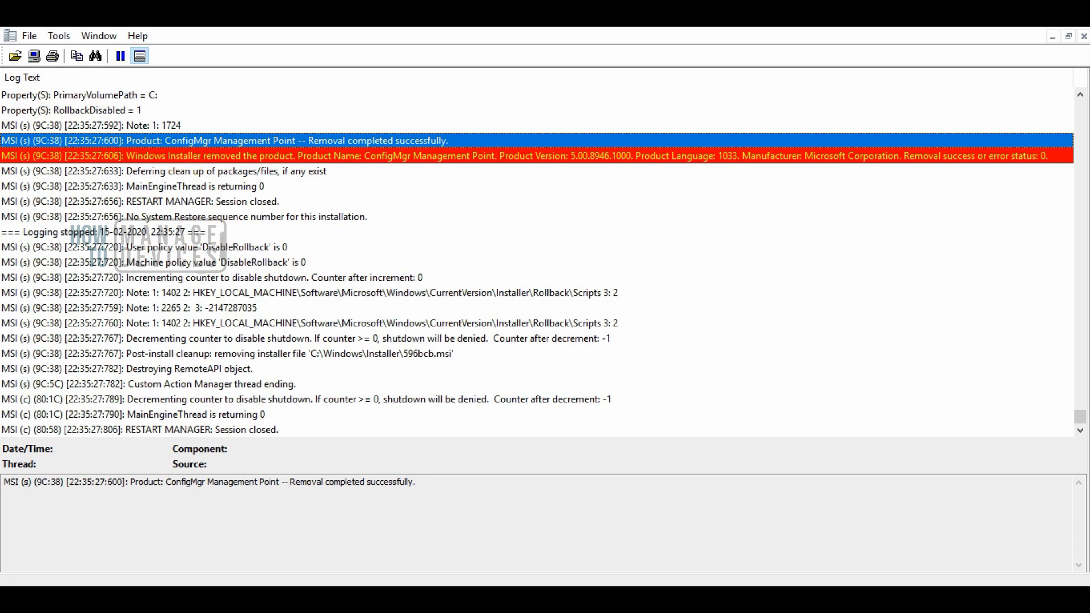
mouse_move(355, 256)
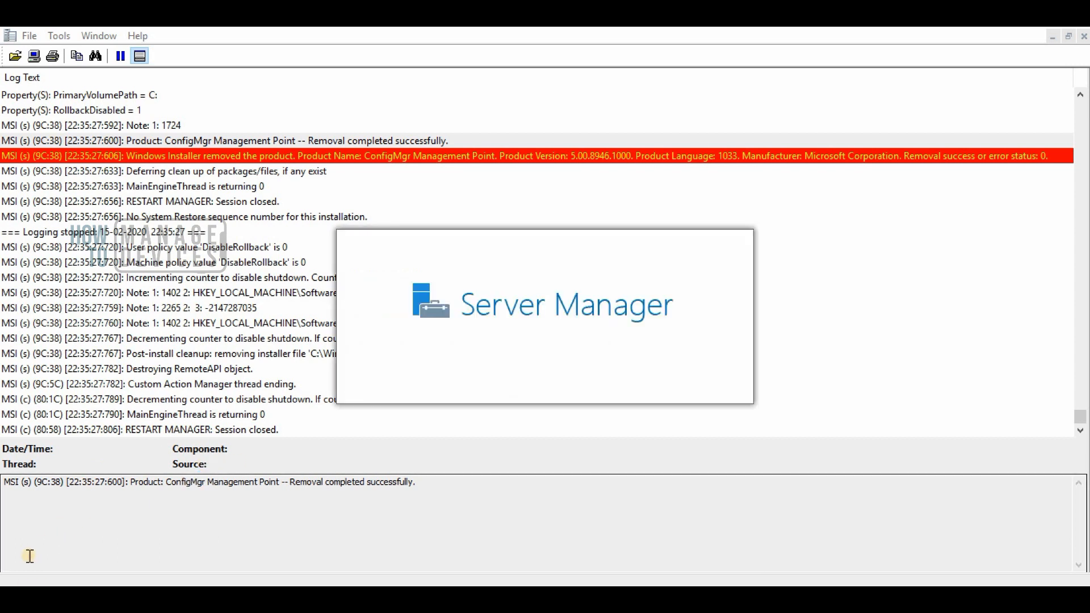
Step: Launch IIS Manager from Server Manager Tools and expand Application Pools and Sites > Default Web Site
click(974, 53)
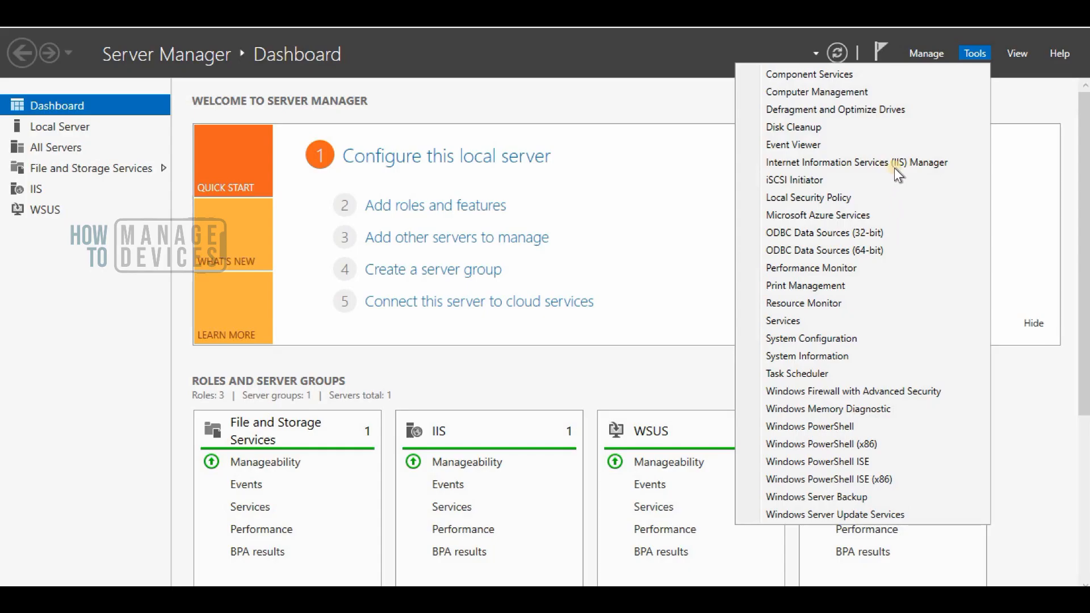
click(856, 163)
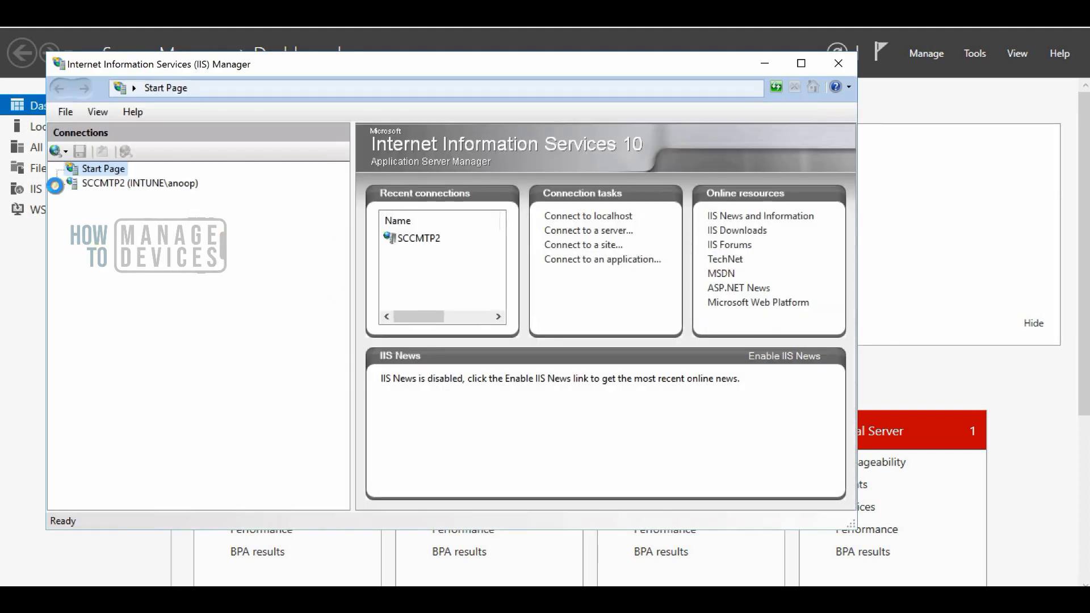
click(140, 182)
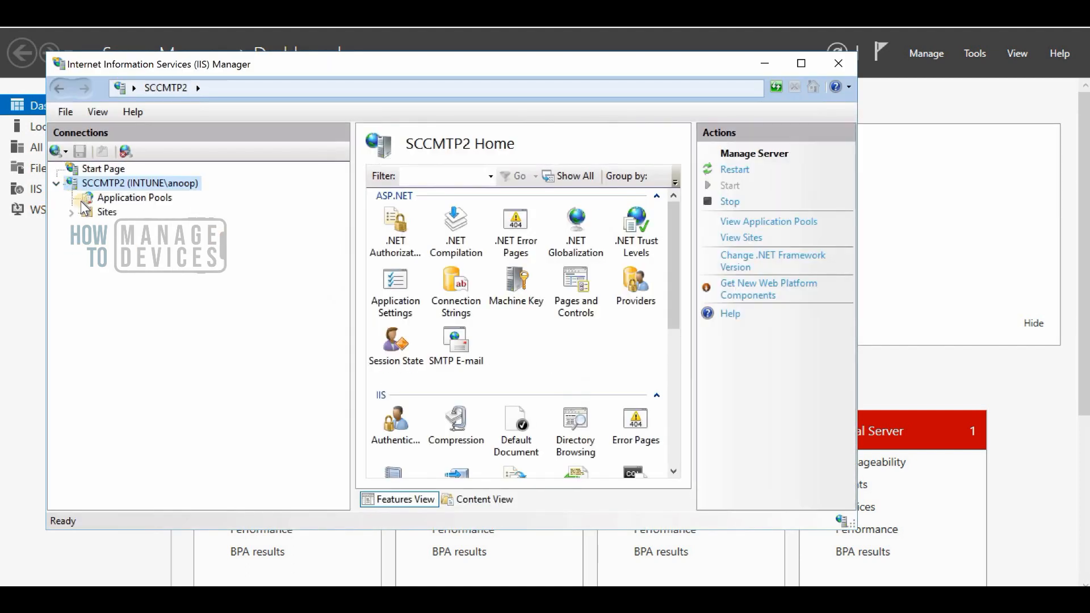
click(134, 198)
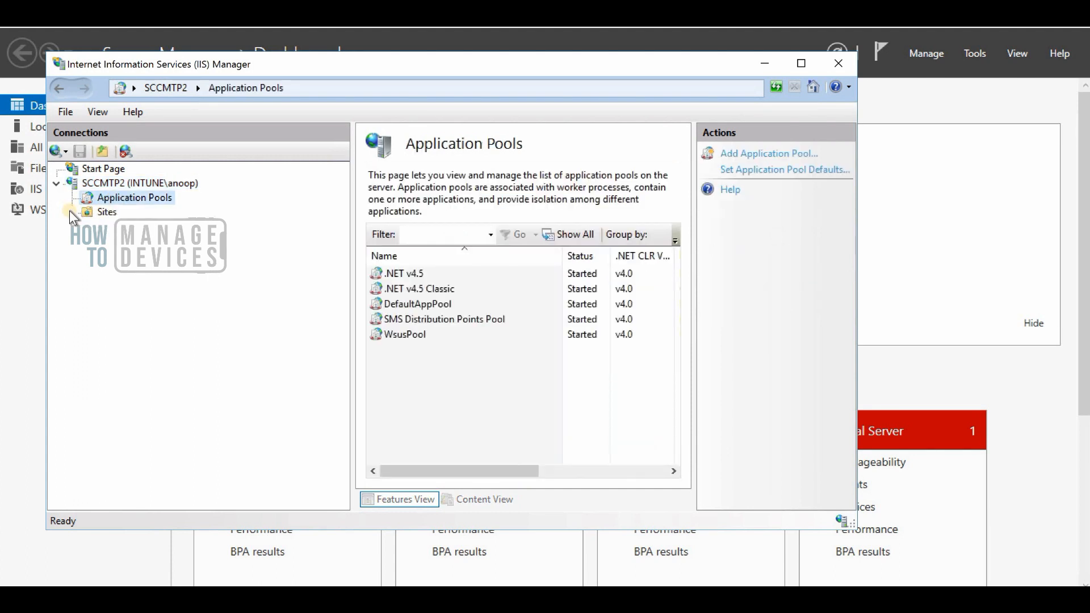
click(71, 211)
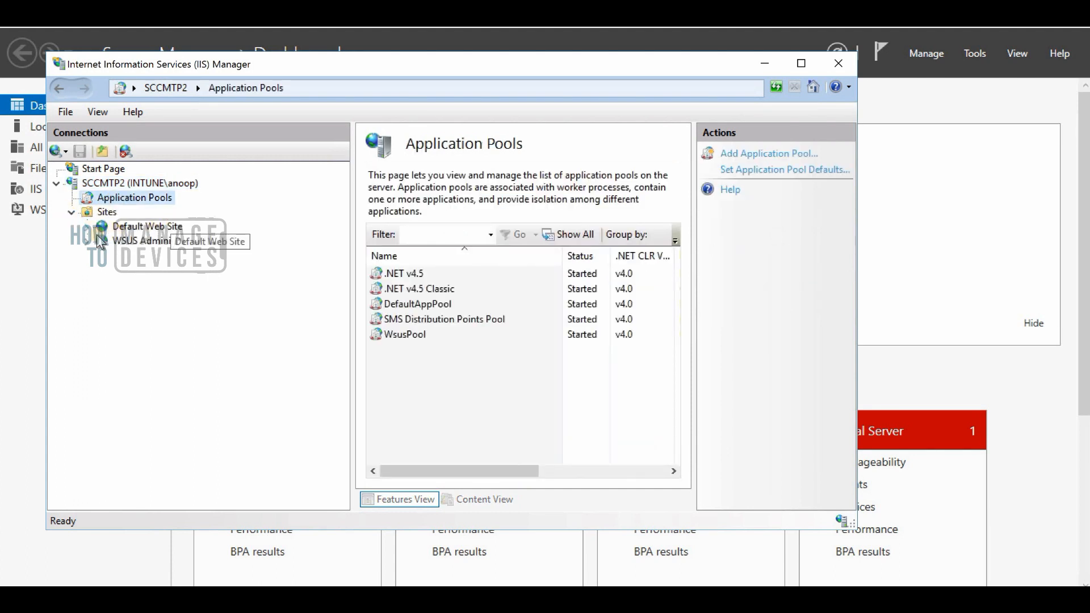
click(89, 226)
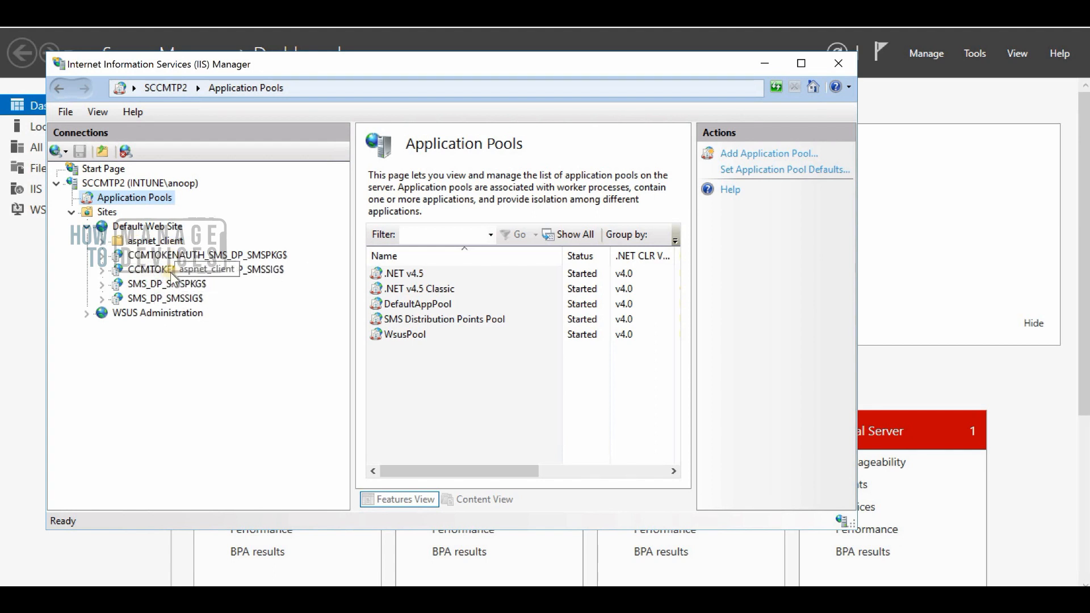
mouse_move(167, 305)
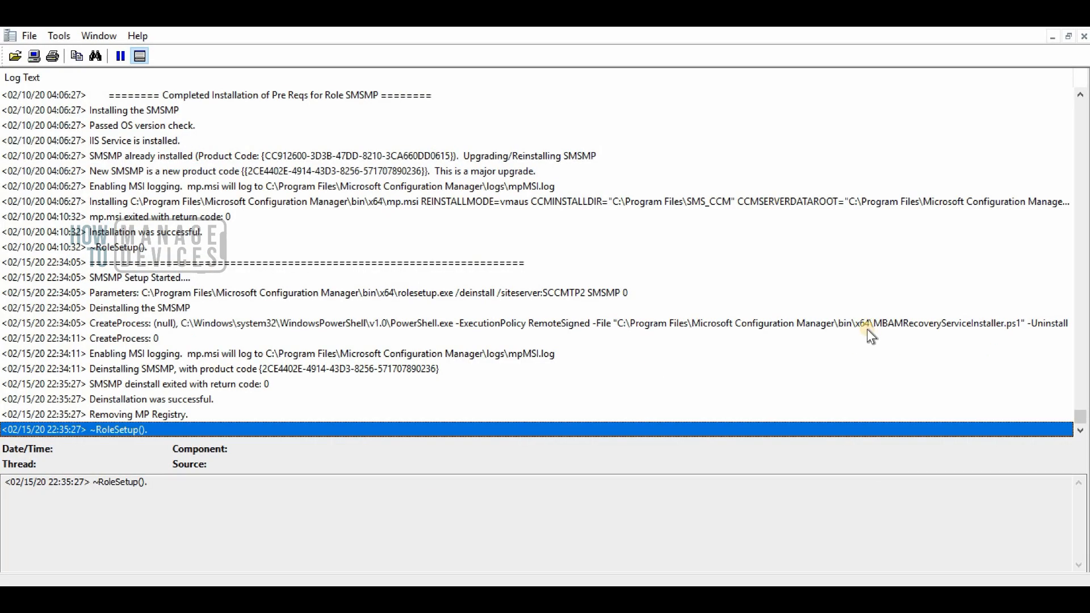
mouse_move(376, 576)
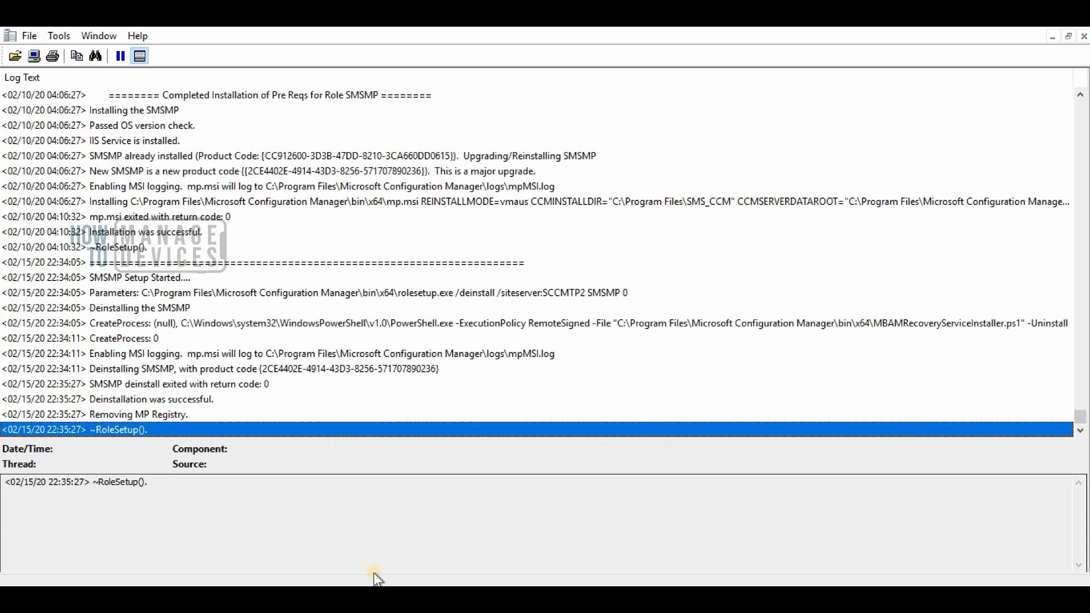